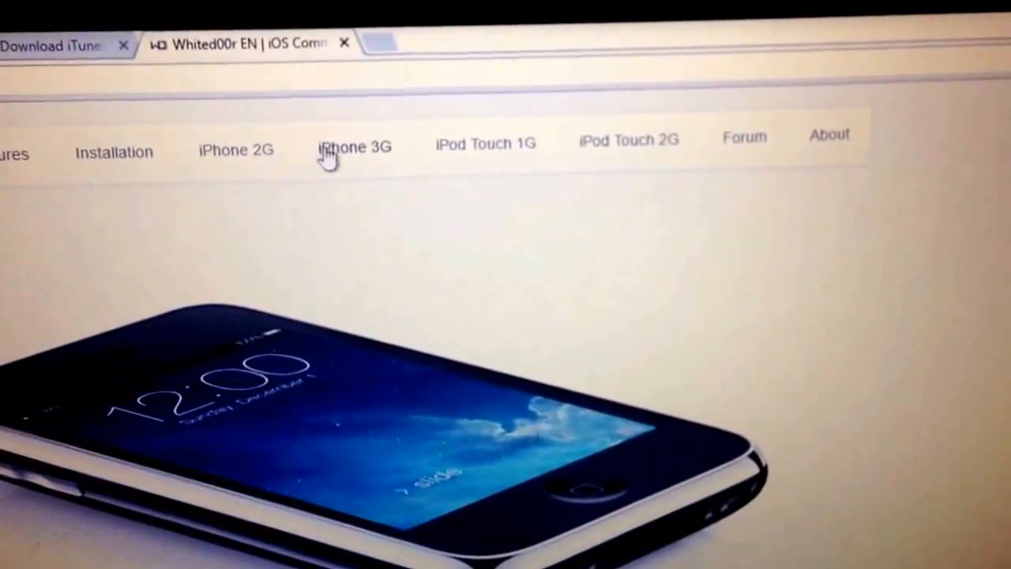
View the iPhone 3G firmware page and its Normal versus Unlocker version notes
click(354, 147)
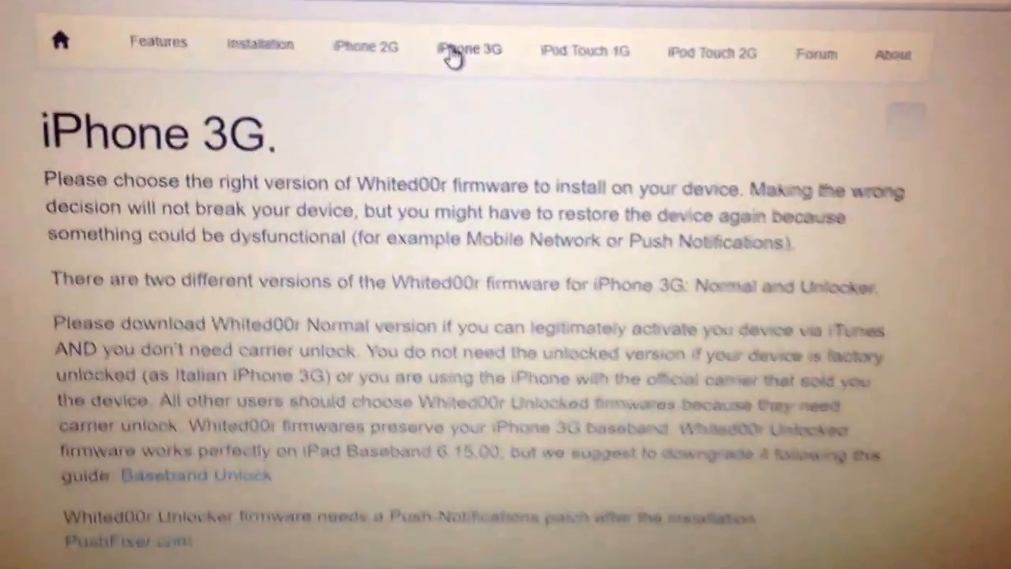
scroll(down, 3)
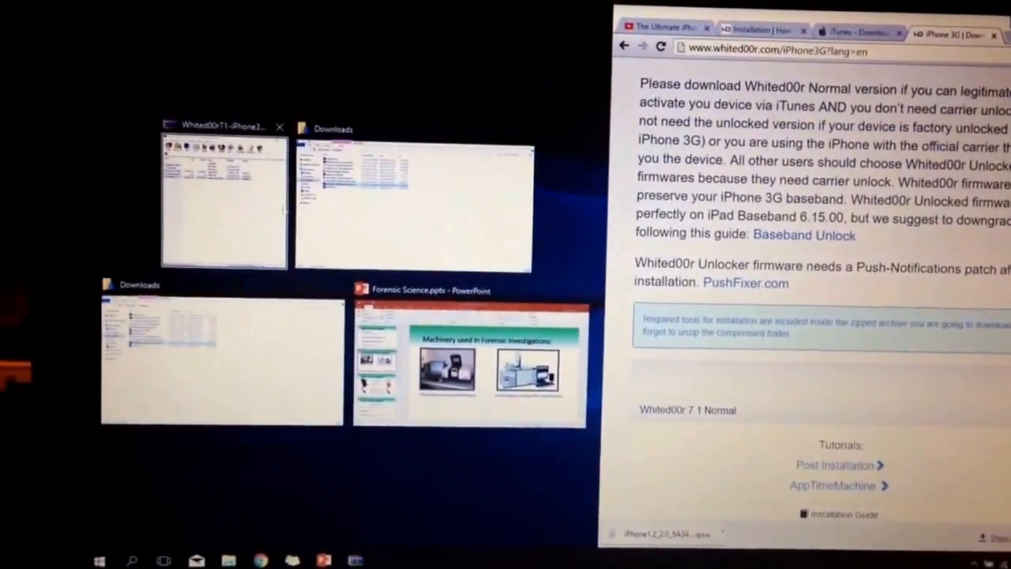
Extract [Windows]-Redsn0w.exe from the Whited00r 7.1 iPhone 3G Unlocker zip
click(224, 202)
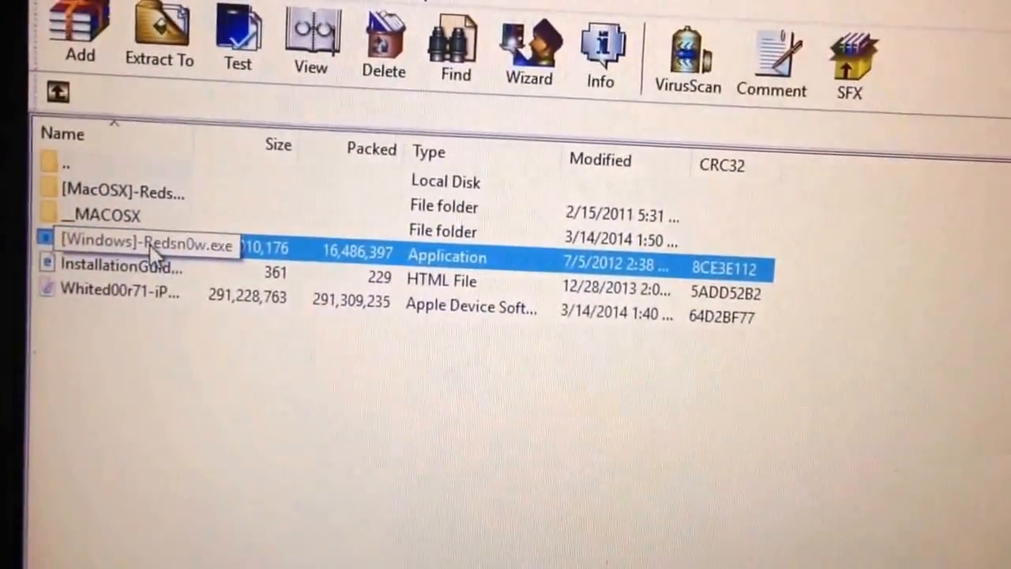
double_click(145, 243)
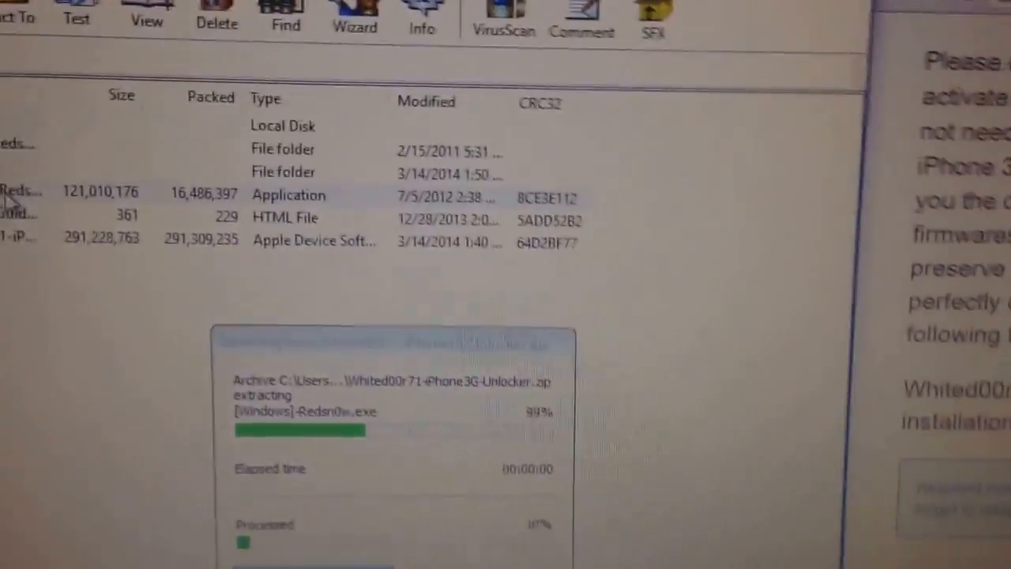